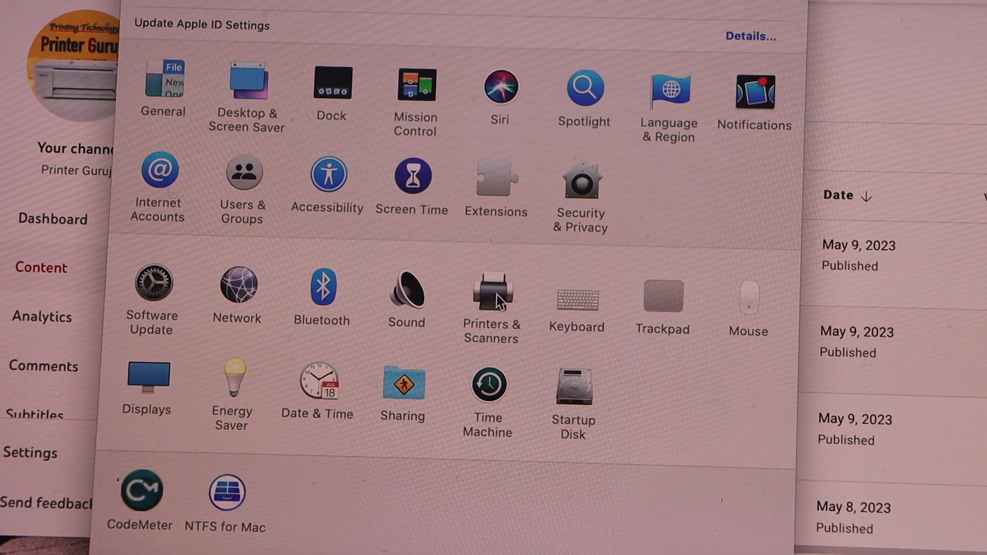
Step: Open Printers & Scanners and bring up the Add Printer dialog listing nearby Canon and HP devices
{"action": "left_click", "coordinate": [492, 293]}
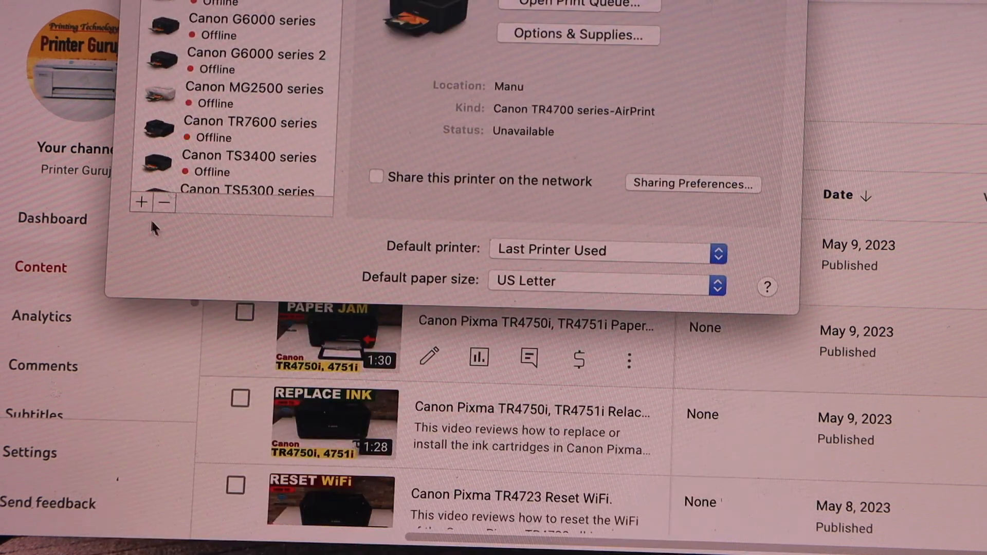
{"action": "left_click", "coordinate": [141, 201]}
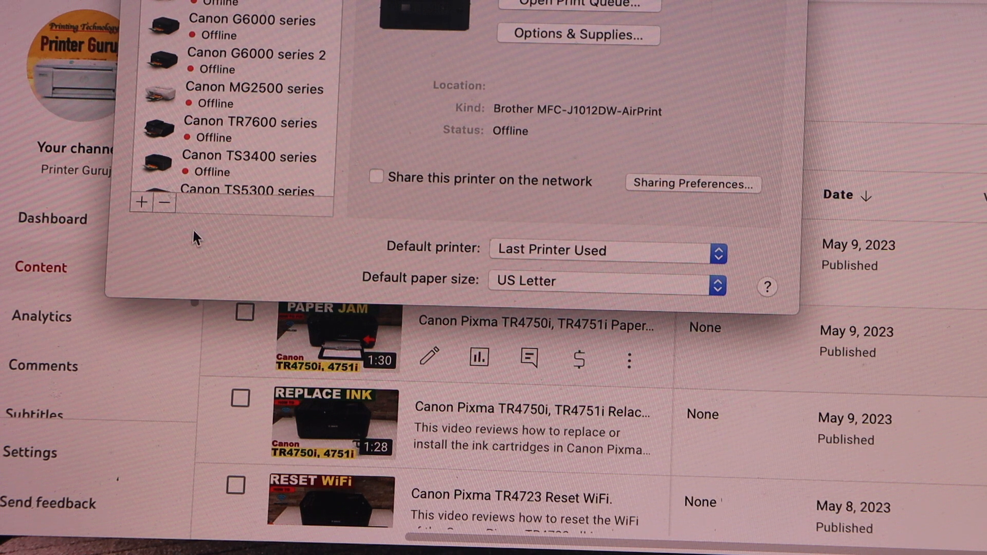
{"action": "left_click", "coordinate": [141, 202]}
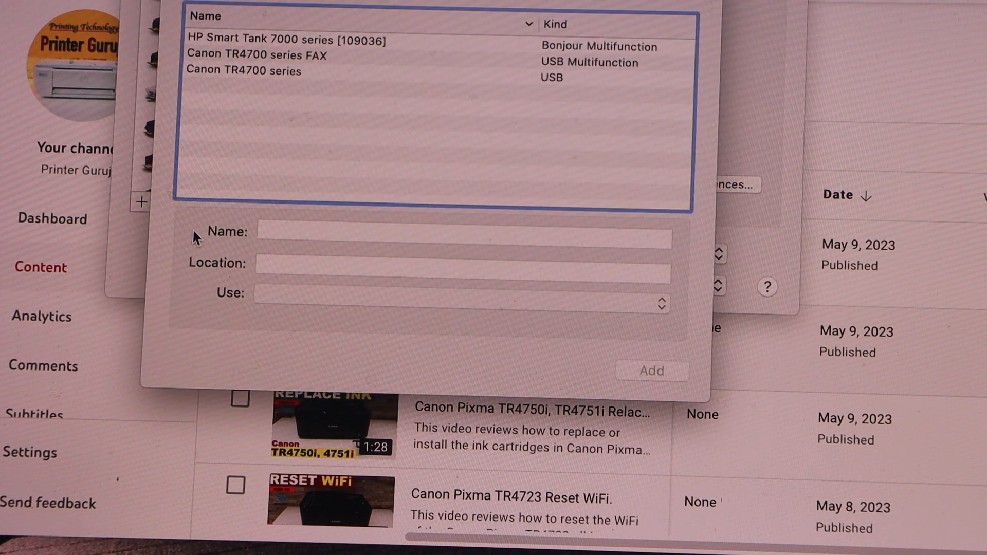
Step: Add the Canon TR4700 series FAX (USB Multifunction), confirming past the duplicate-name prompt
{"action": "left_click", "coordinate": [256, 55]}
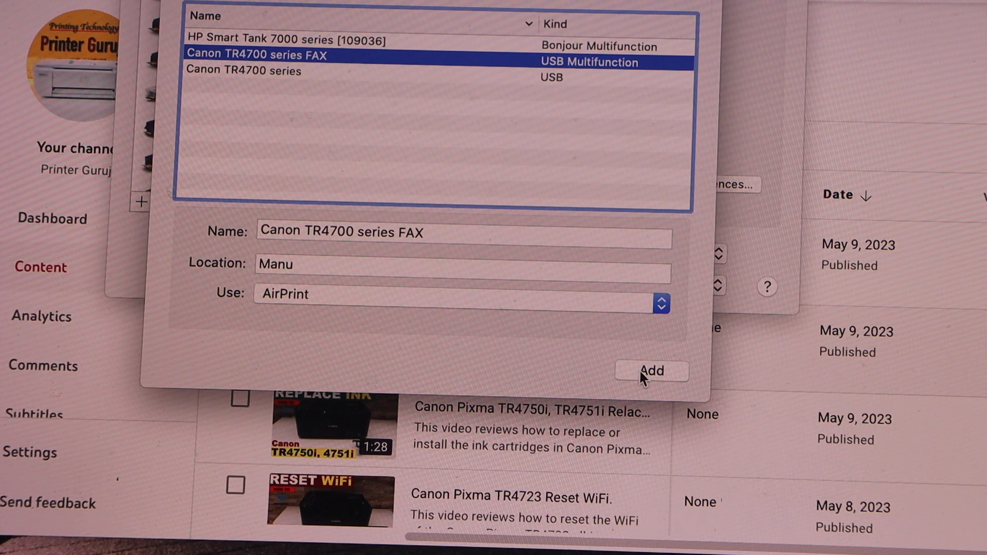
{"action": "left_click", "coordinate": [651, 371]}
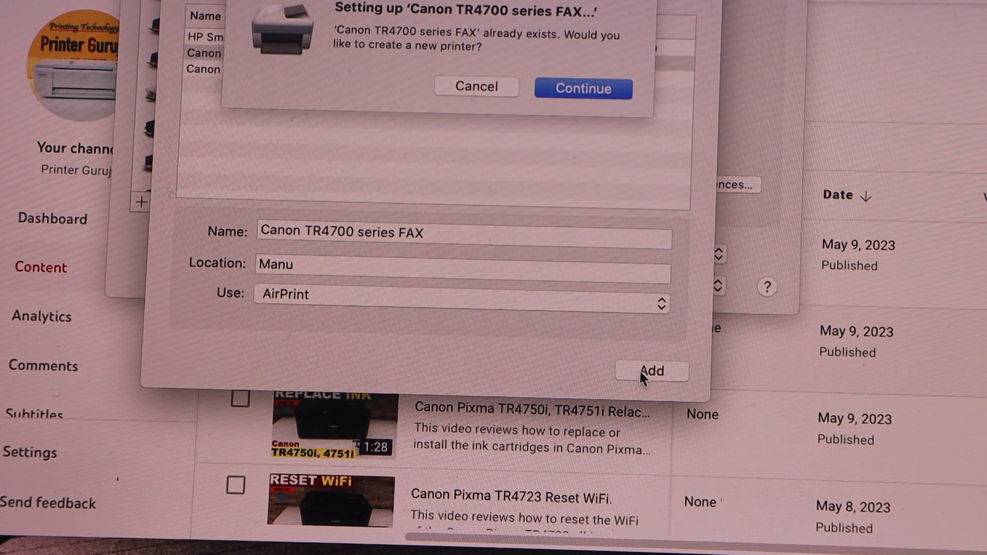
{"action": "left_click", "coordinate": [582, 87]}
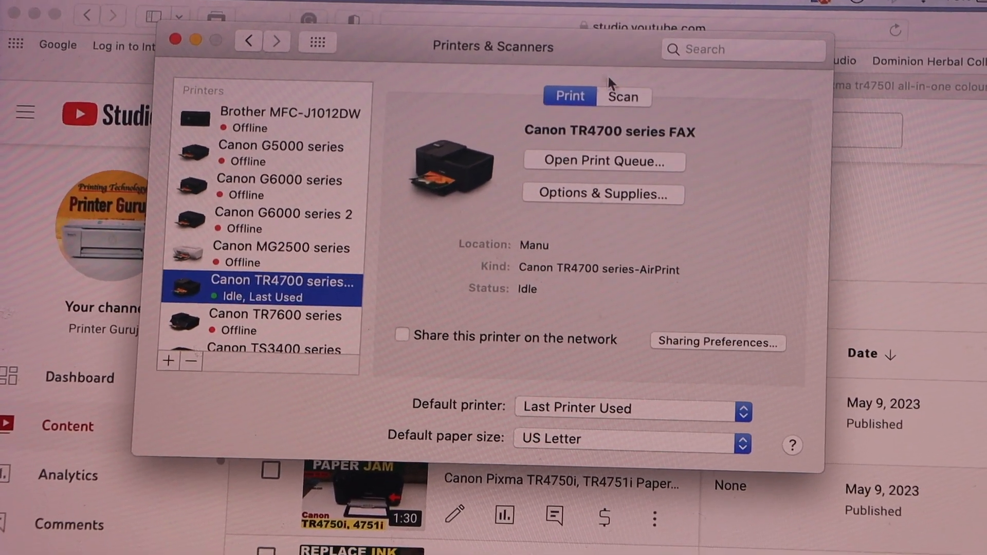
Step: Open the Scanner window for the Canon TR4700 series FAX from its Scan options
{"action": "left_click", "coordinate": [622, 97]}
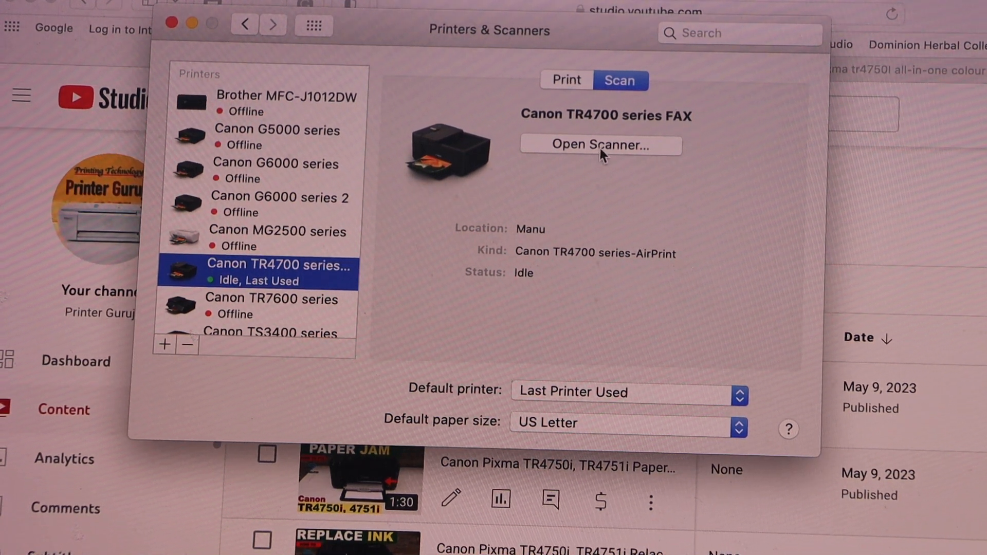
{"action": "left_click", "coordinate": [599, 145]}
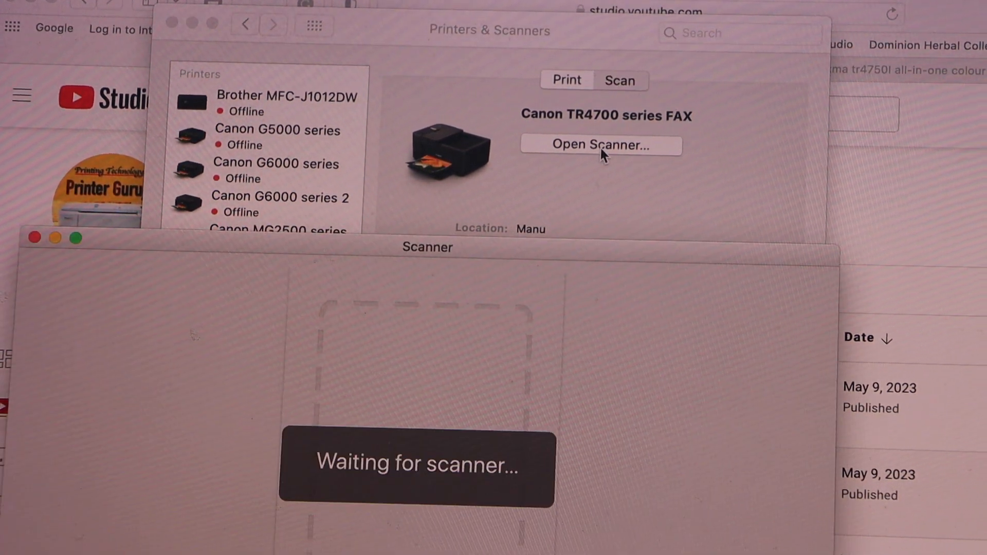